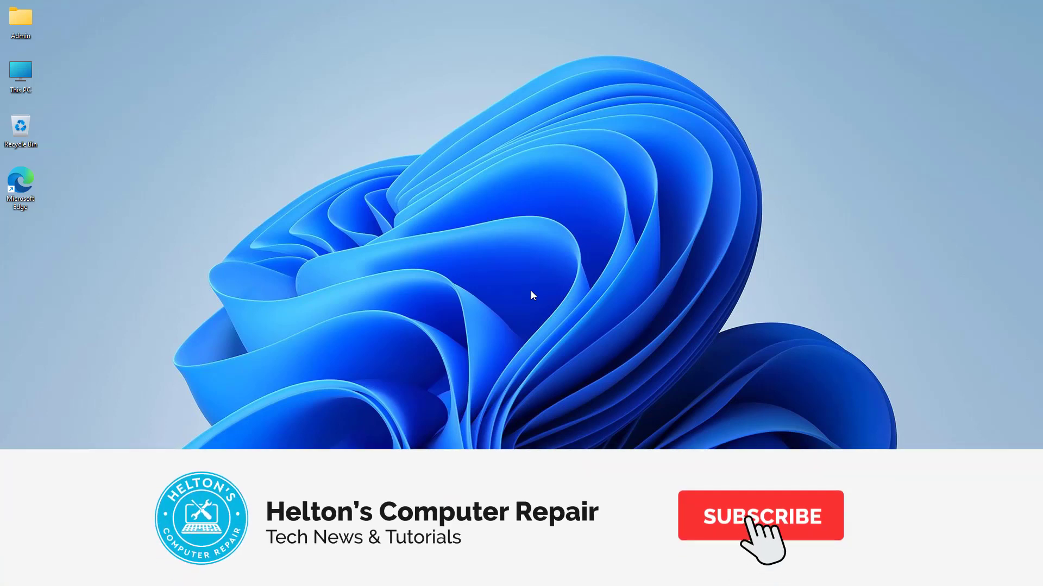
Step: Launch Microsoft Edge from the desktop and search 'opera gx' to reach opera.com
left_click(760, 516)
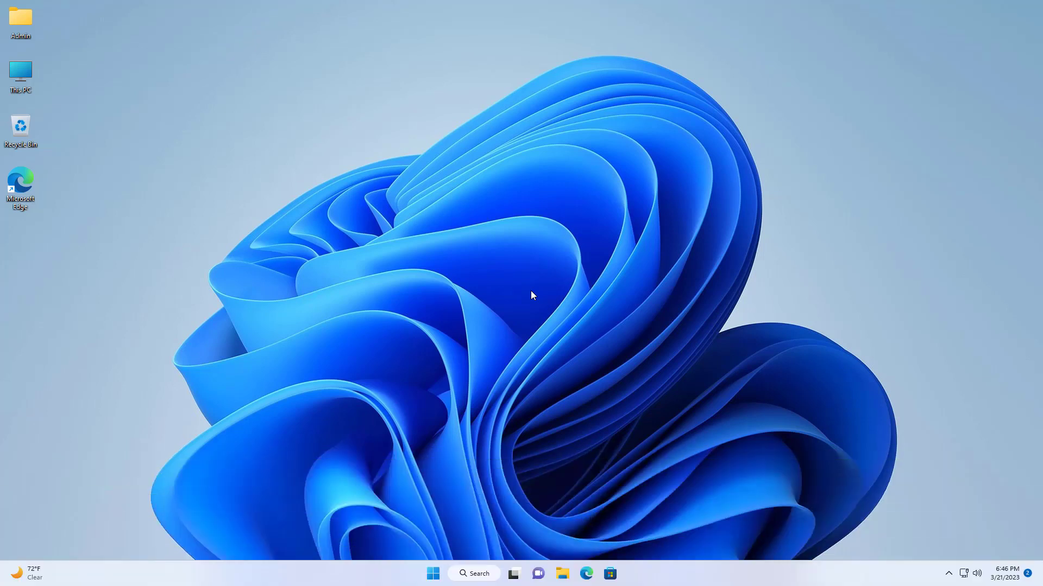
mouse_move(503, 292)
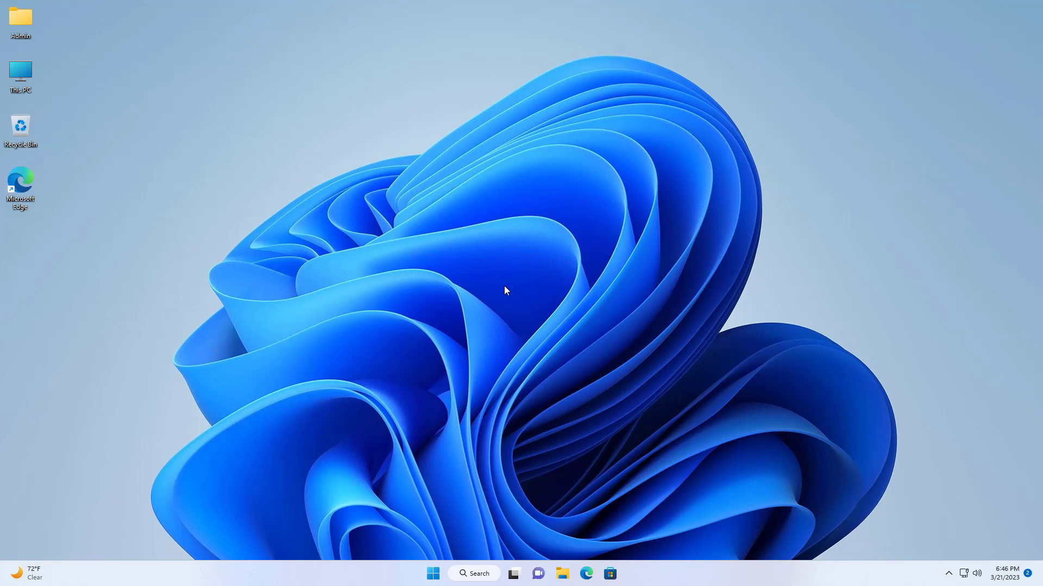
mouse_move(504, 291)
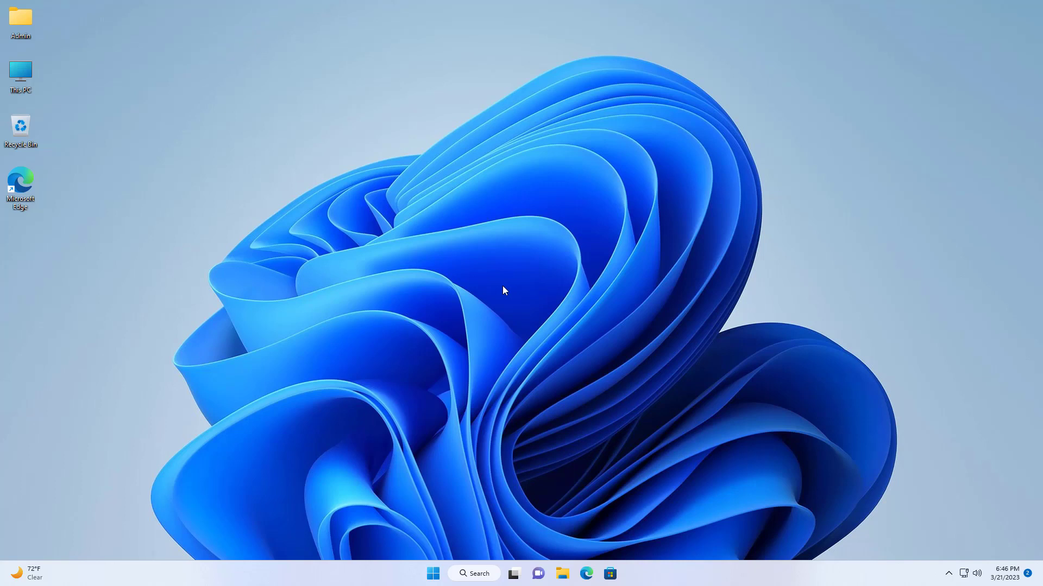
mouse_move(315, 248)
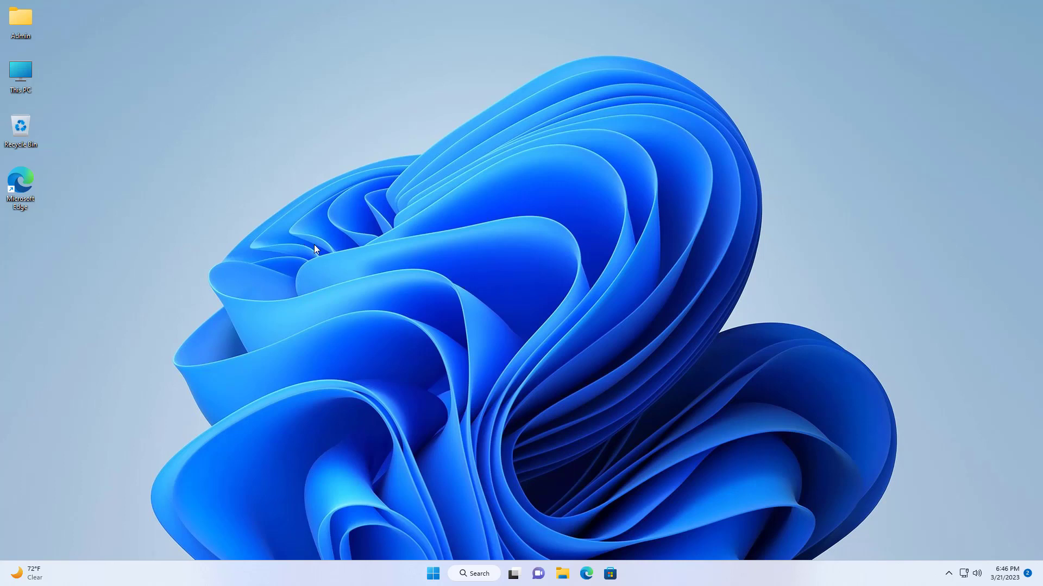
mouse_move(473, 277)
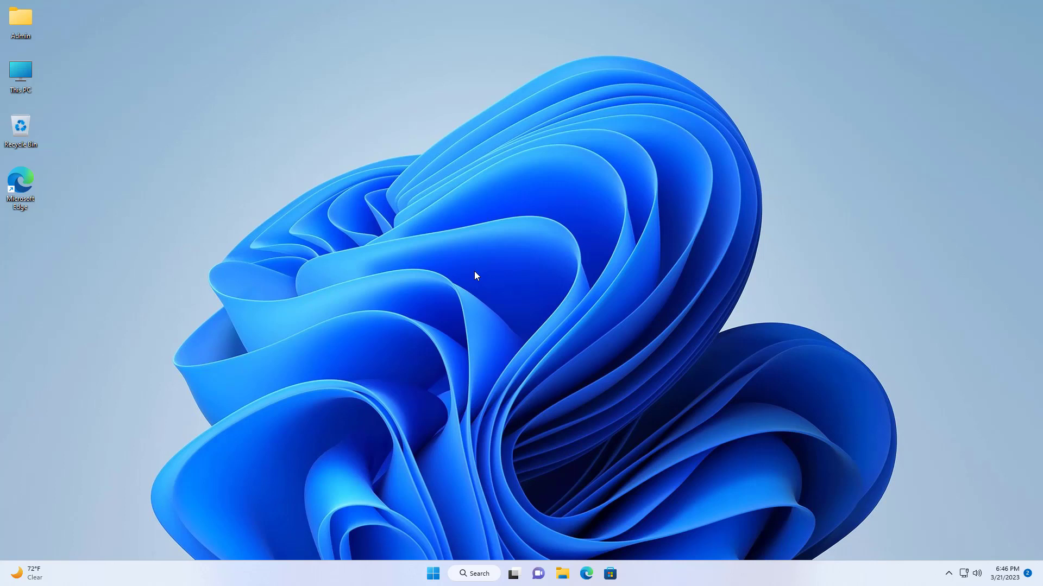
mouse_move(43, 210)
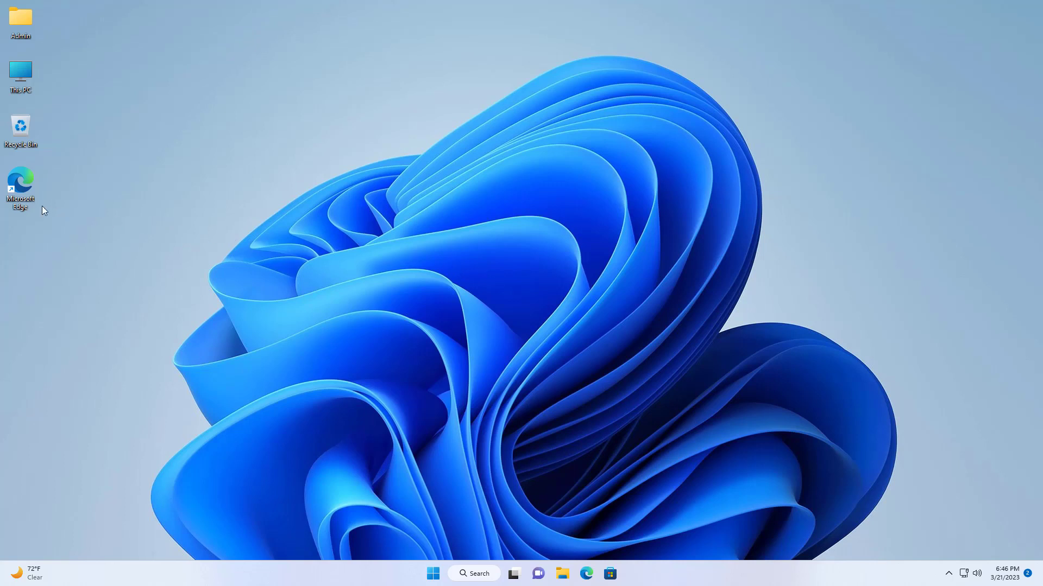
mouse_move(492, 266)
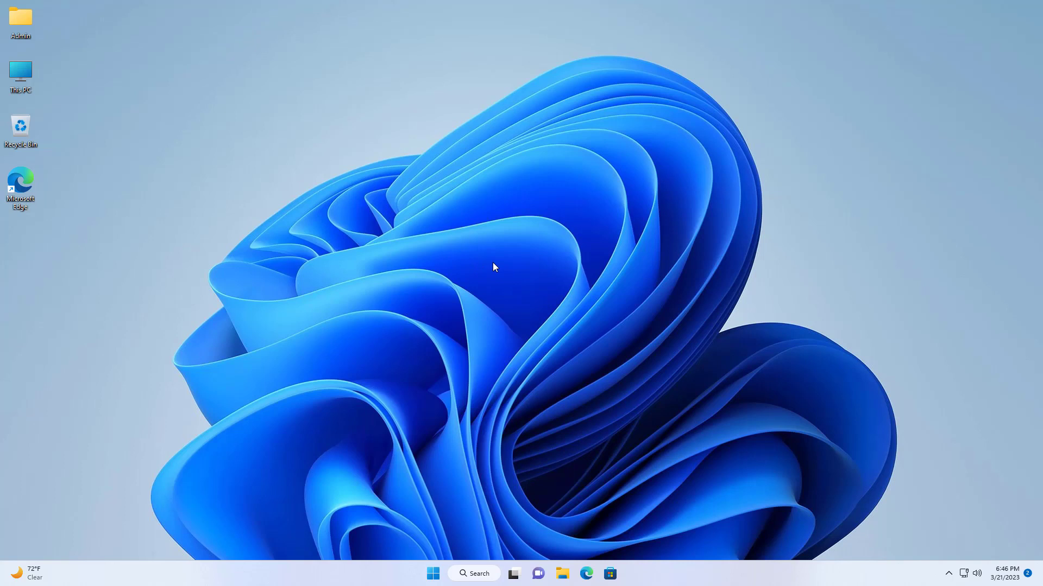
mouse_move(498, 301)
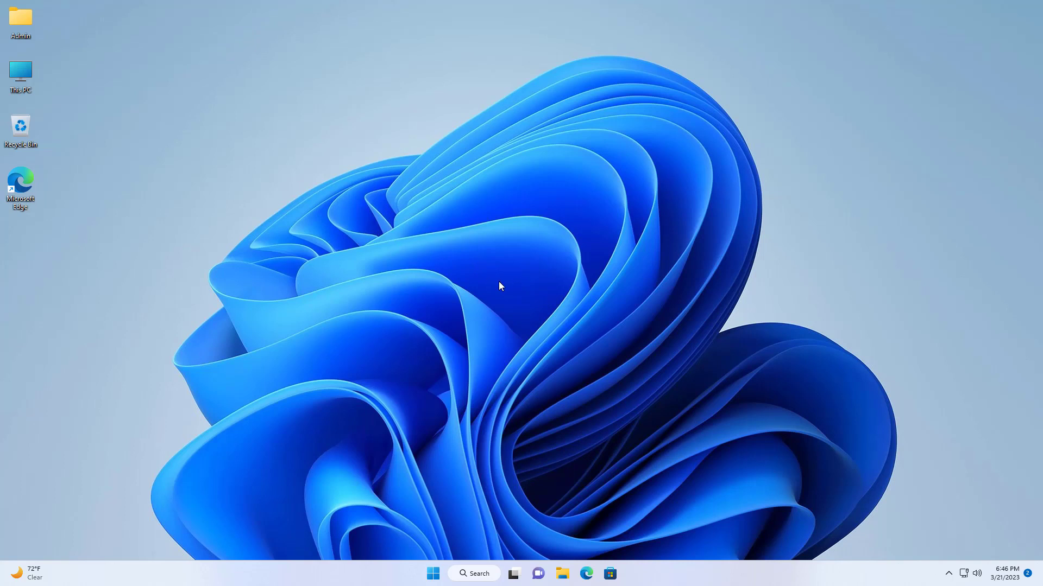
mouse_move(467, 287)
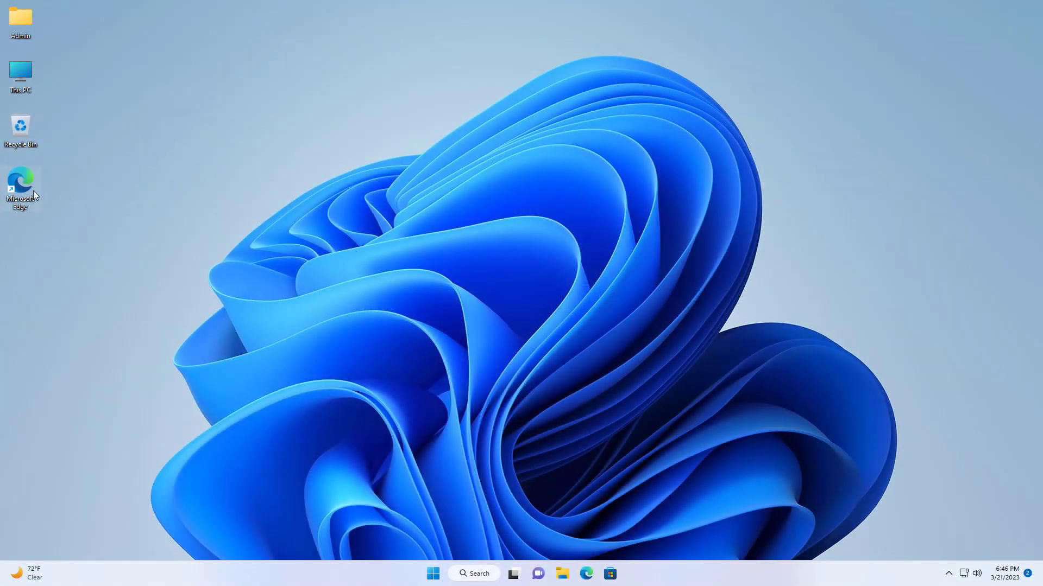
double_click(21, 180)
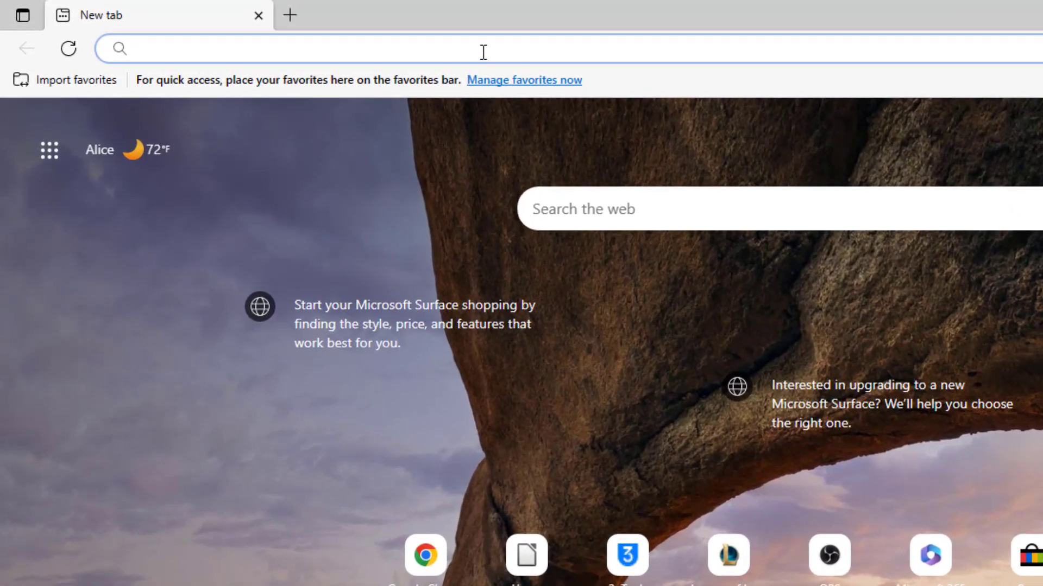
type("opera gx")
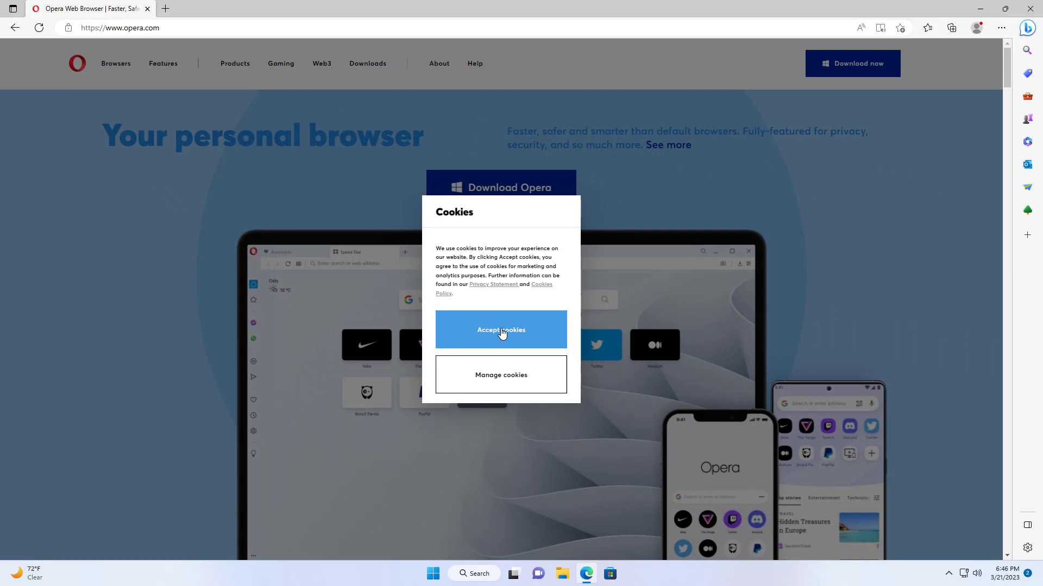
Step: Accept the Opera site's cookies and browse the Browsers menu in the top navigation
left_click(500, 330)
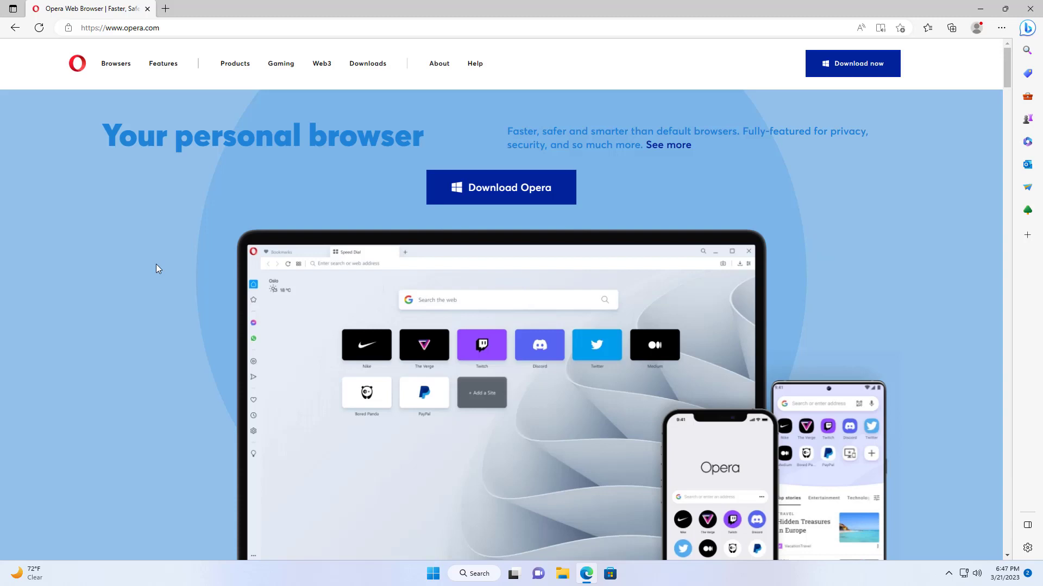
mouse_move(180, 130)
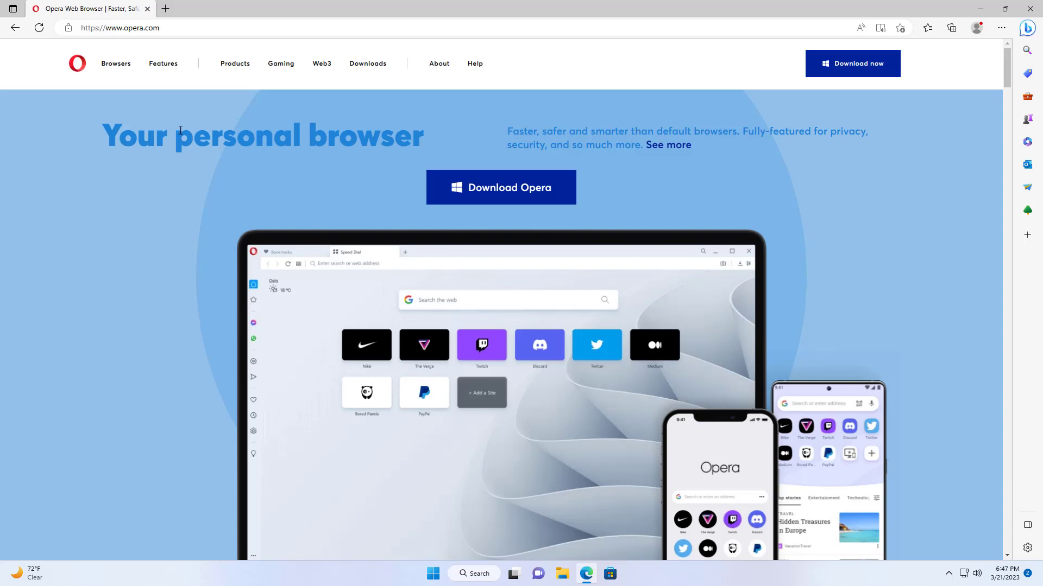
left_click(115, 63)
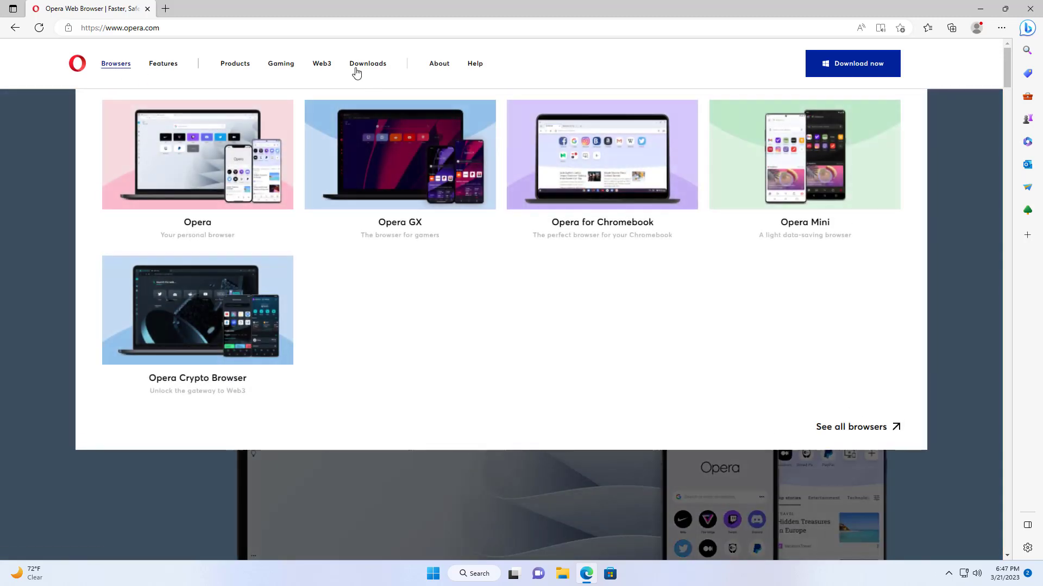
left_click(367, 63)
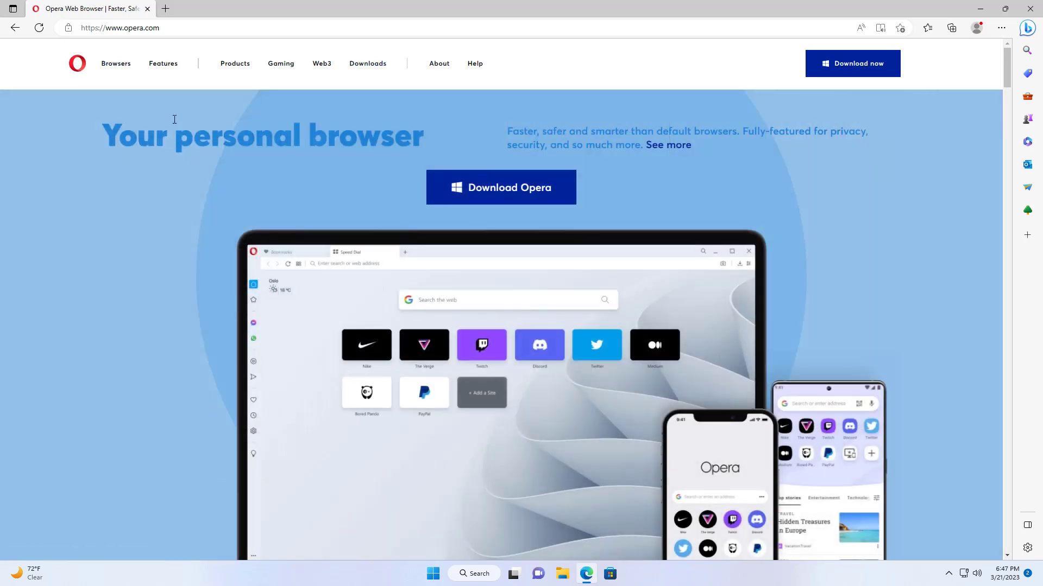
left_click(234, 63)
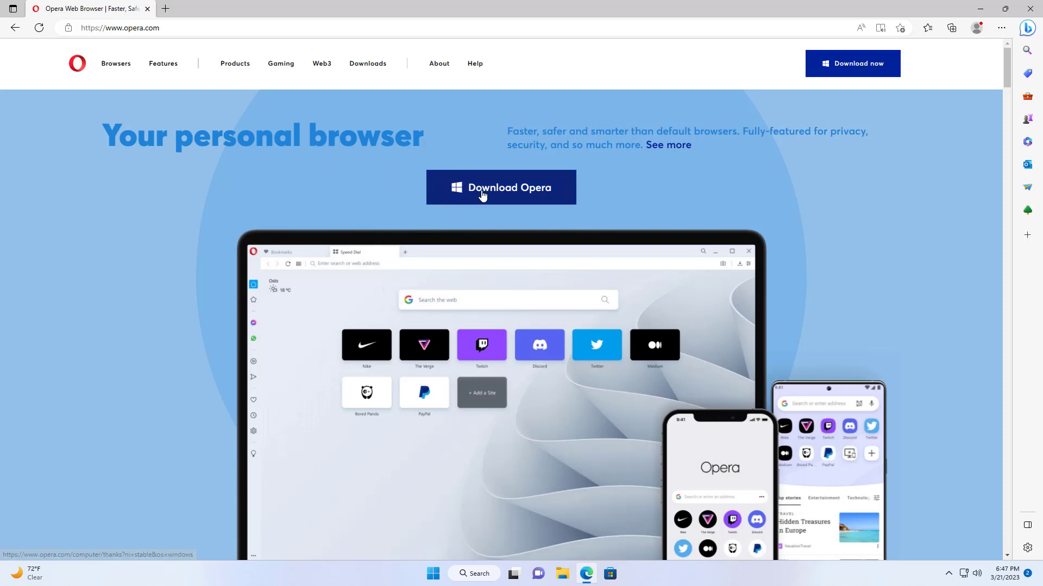
Step: Download OperaSetup.exe for Windows and run it from the Edge Downloads flyout
left_click(501, 187)
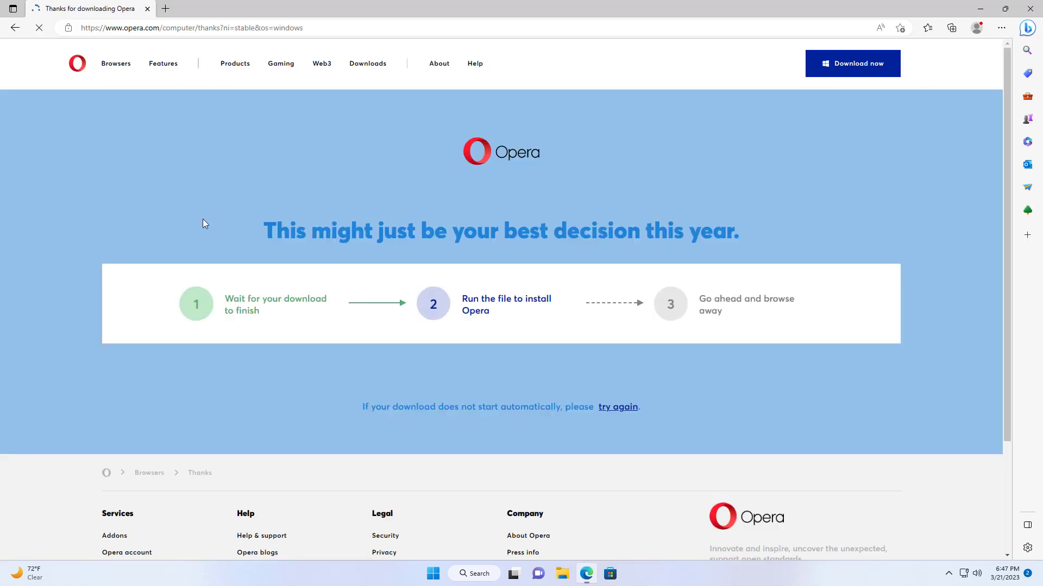
left_click(902, 41)
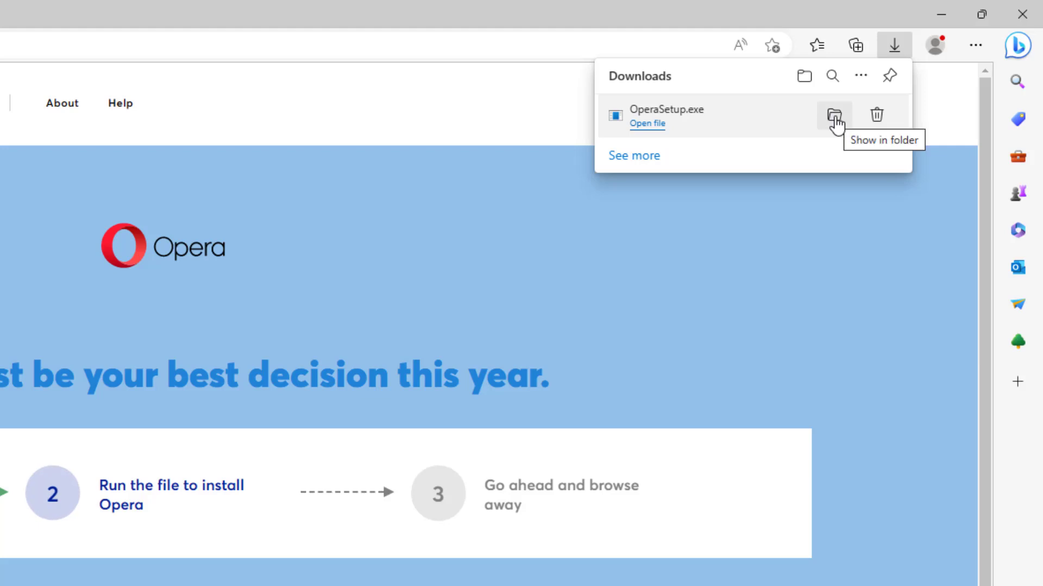
mouse_move(685, 129)
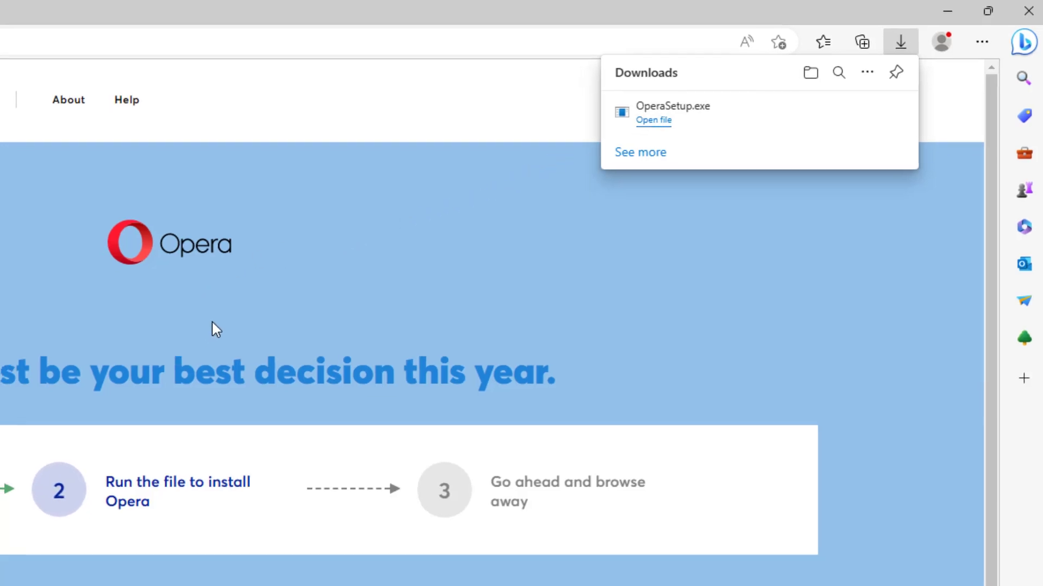
left_click(654, 119)
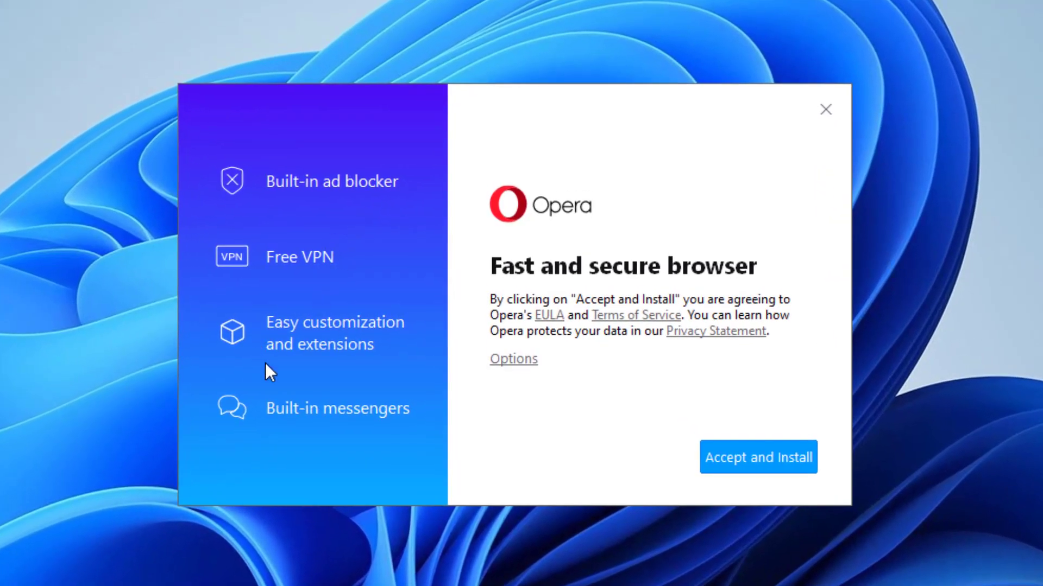
mouse_move(593, 422)
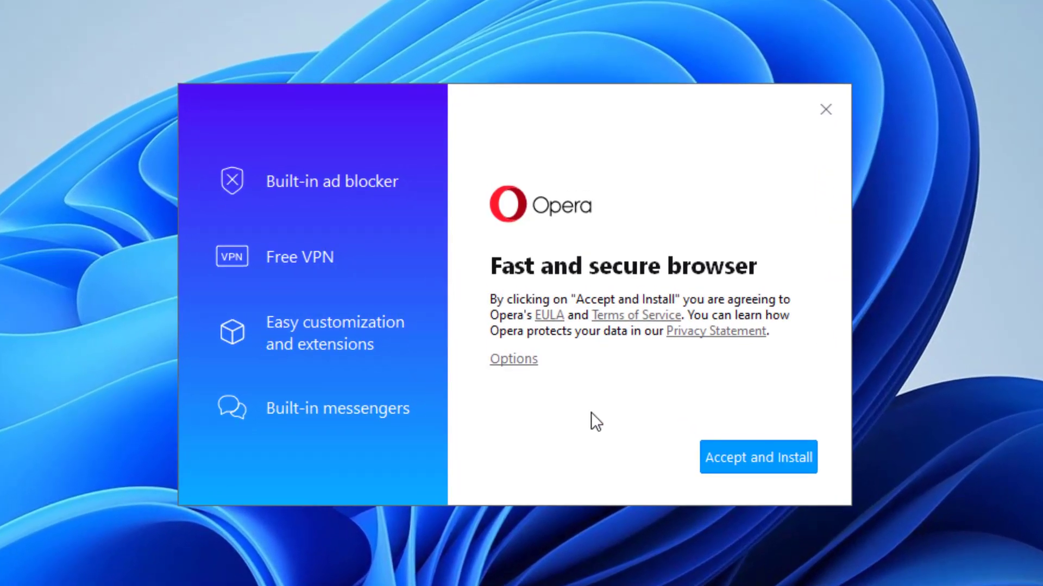
mouse_move(647, 436)
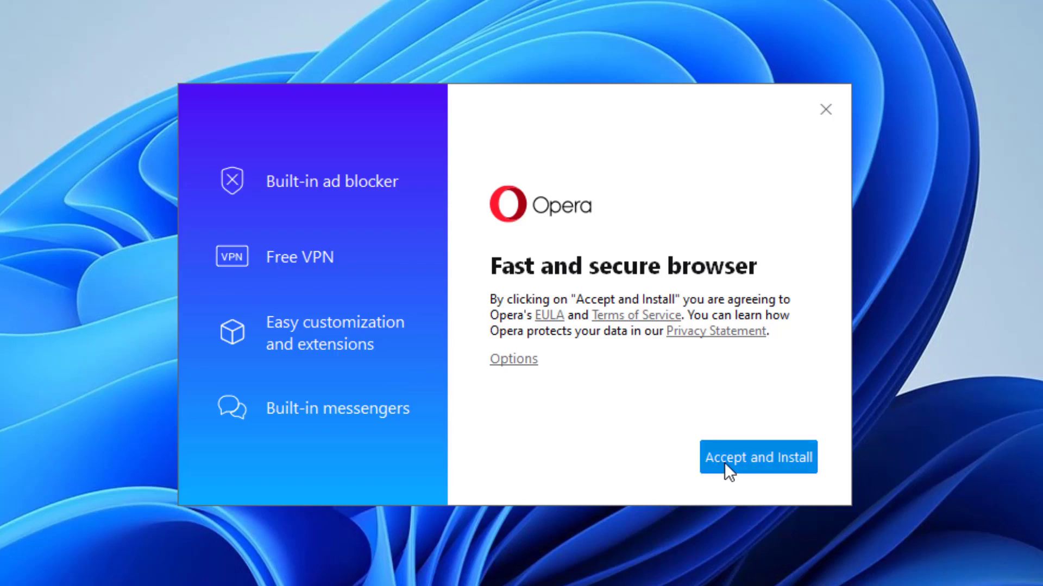
Step: Accept the terms and start installing Opera via Accept and Install
left_click(758, 457)
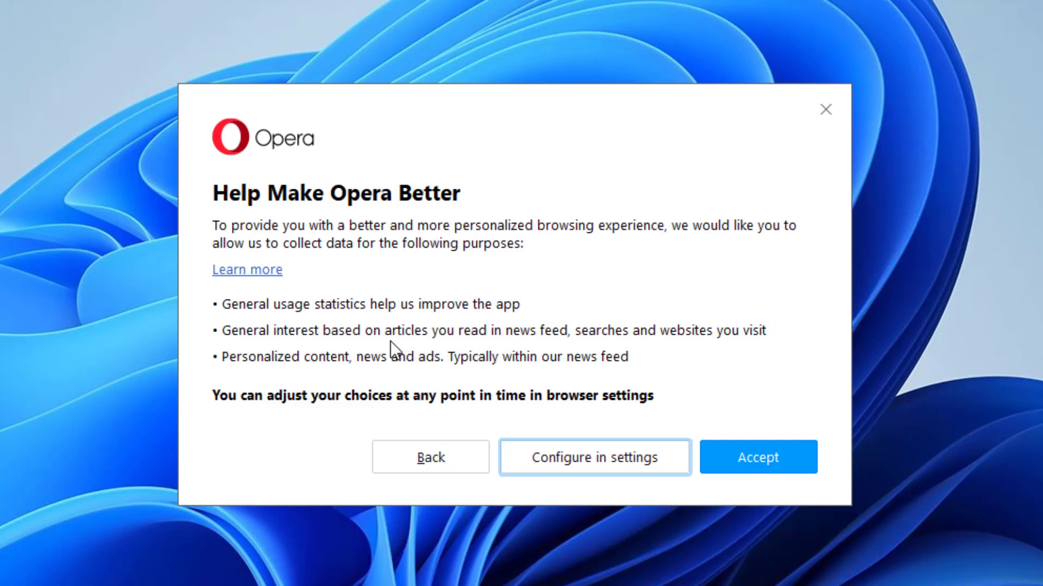
mouse_move(452, 463)
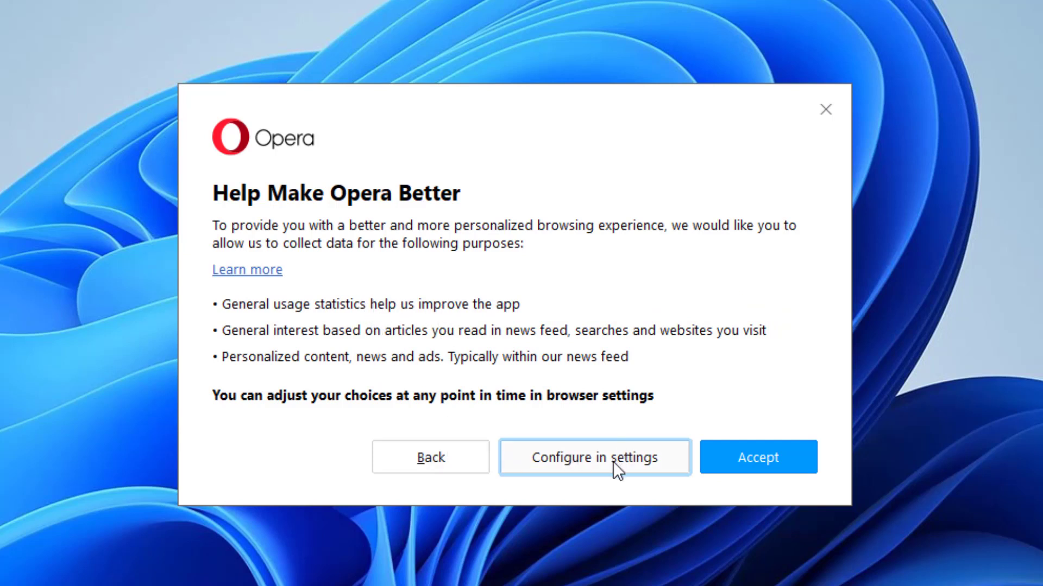
Step: Review the four data collection categories, leave all enabled, and confirm the choices
left_click(595, 458)
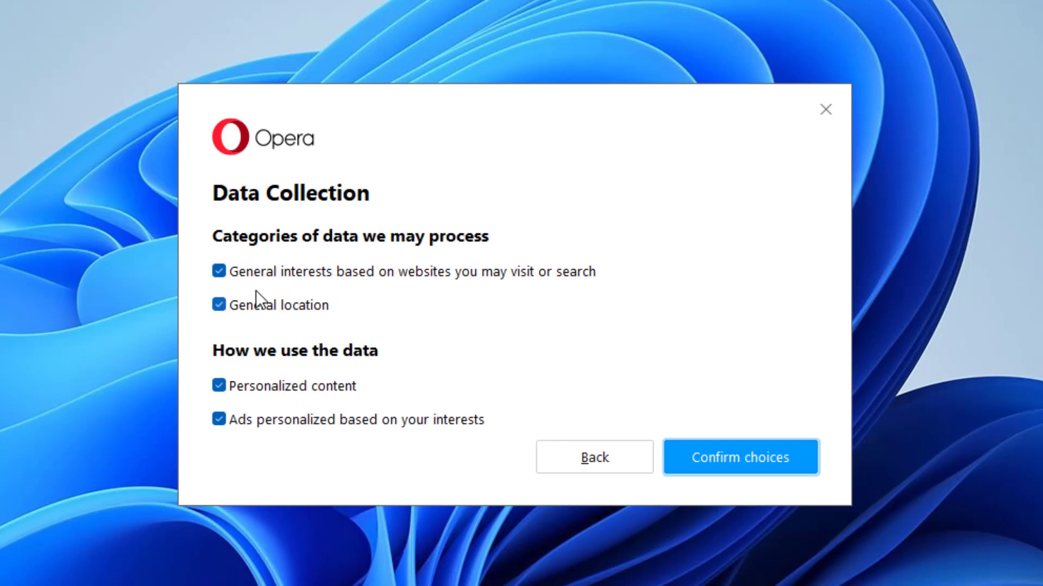
mouse_move(264, 292)
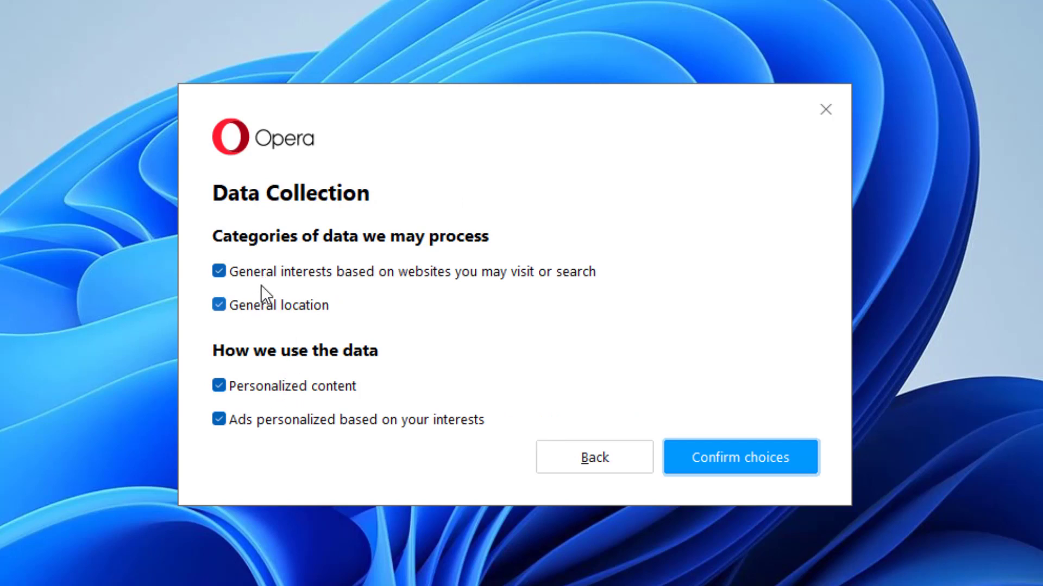
mouse_move(277, 289)
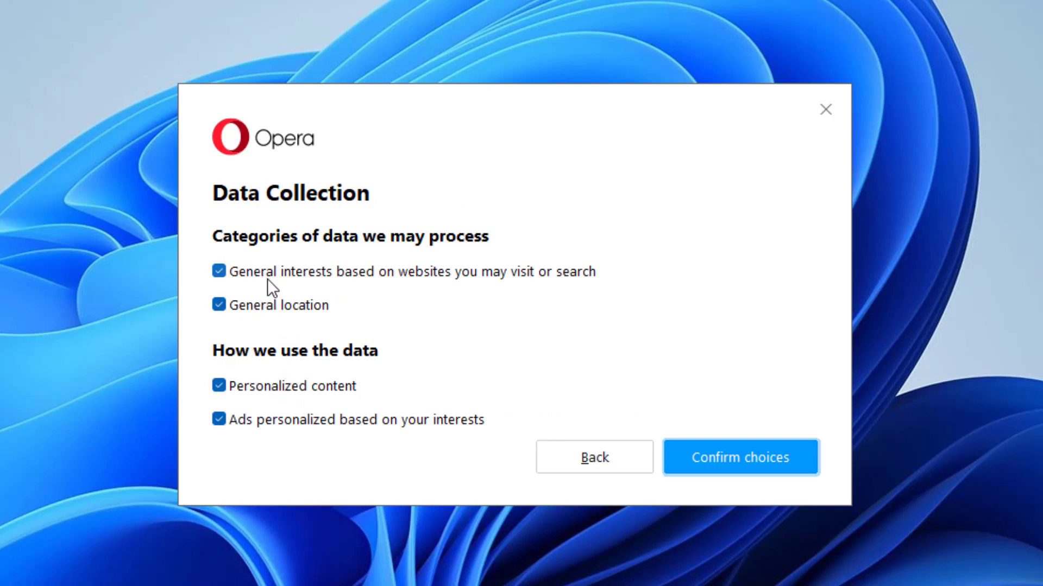
mouse_move(261, 400)
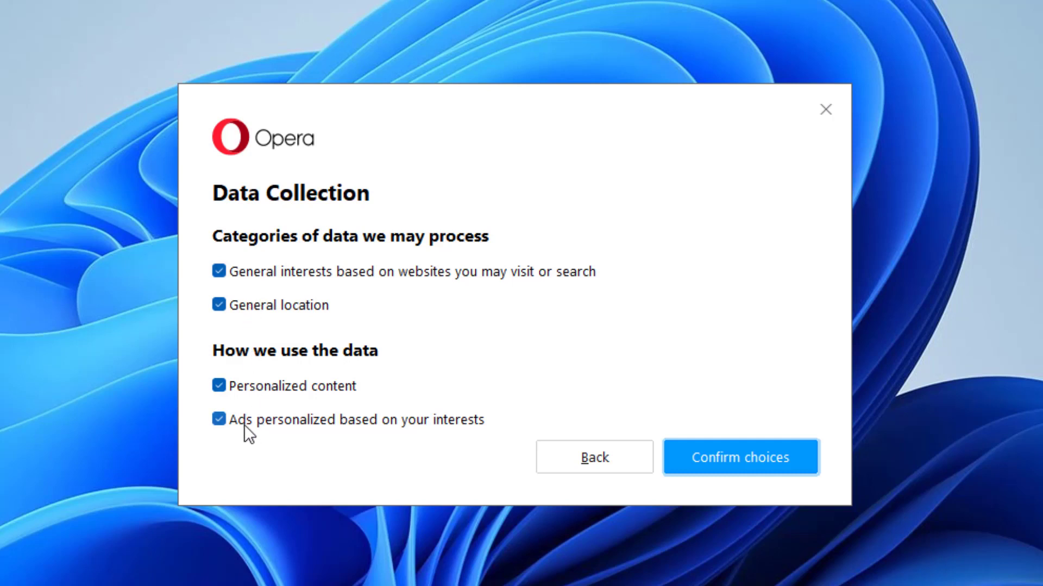
mouse_move(267, 445)
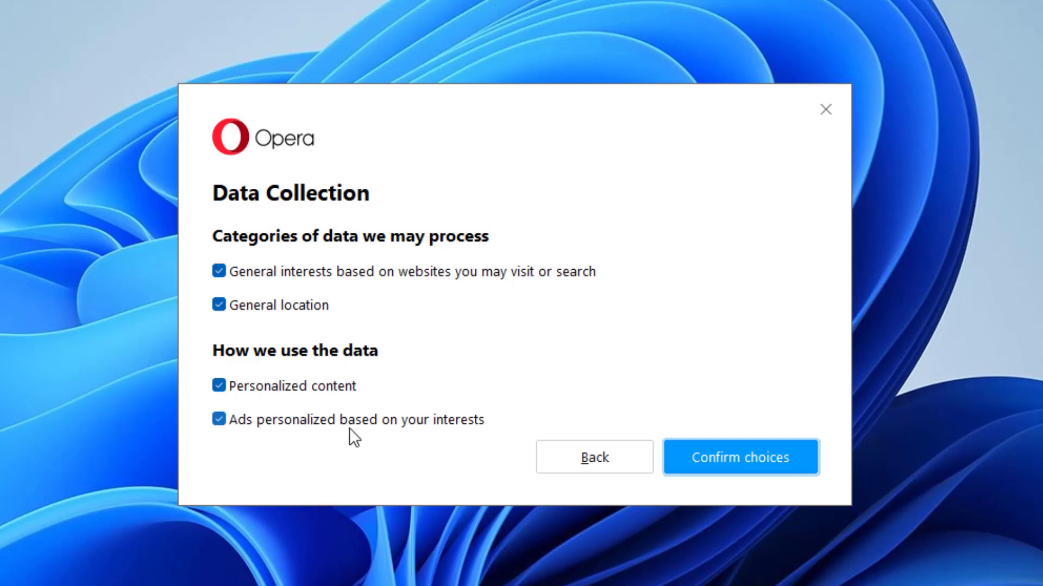
mouse_move(588, 565)
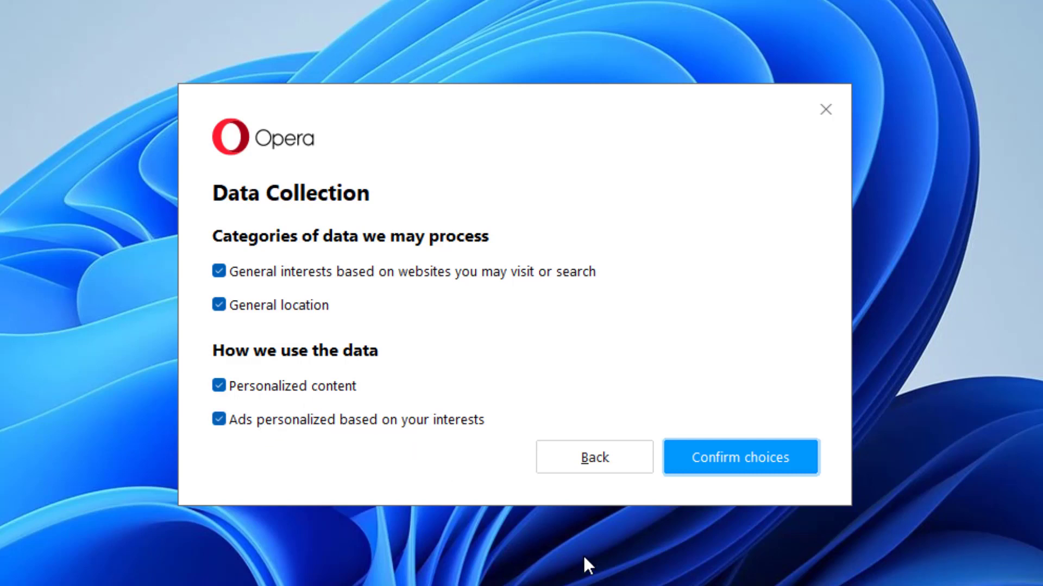
mouse_move(752, 493)
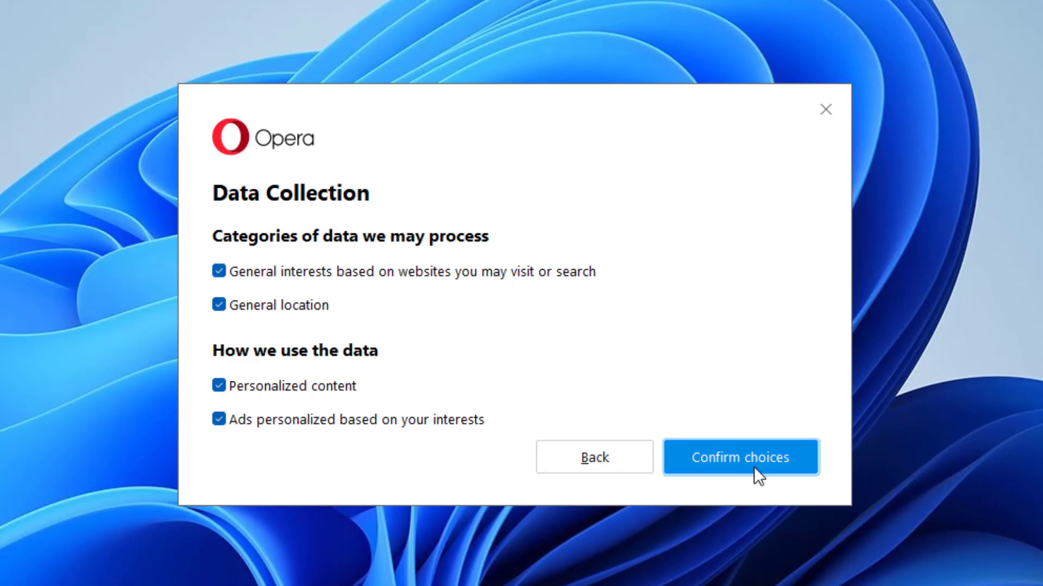
mouse_move(539, 449)
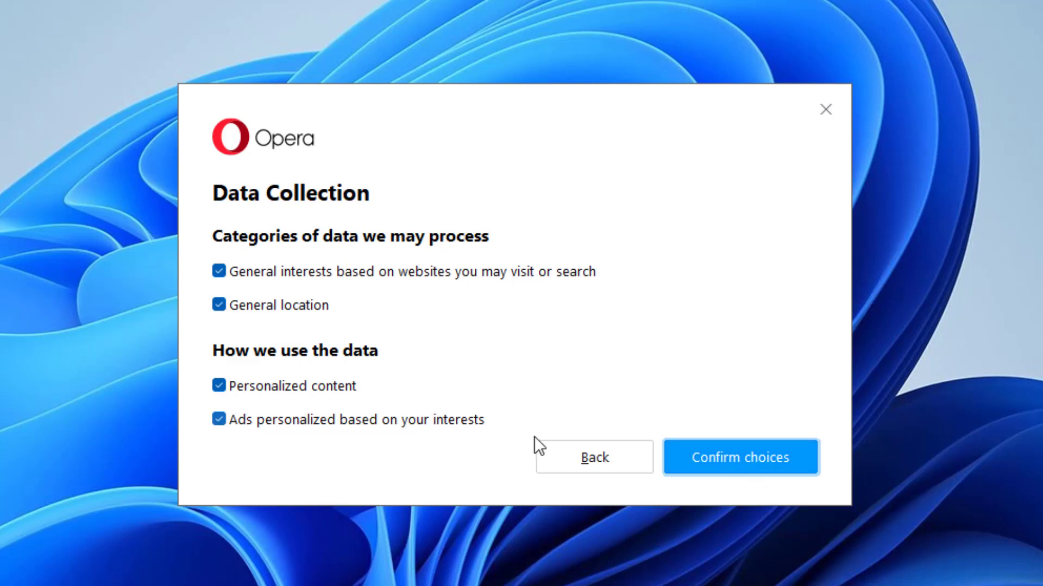
left_click(741, 472)
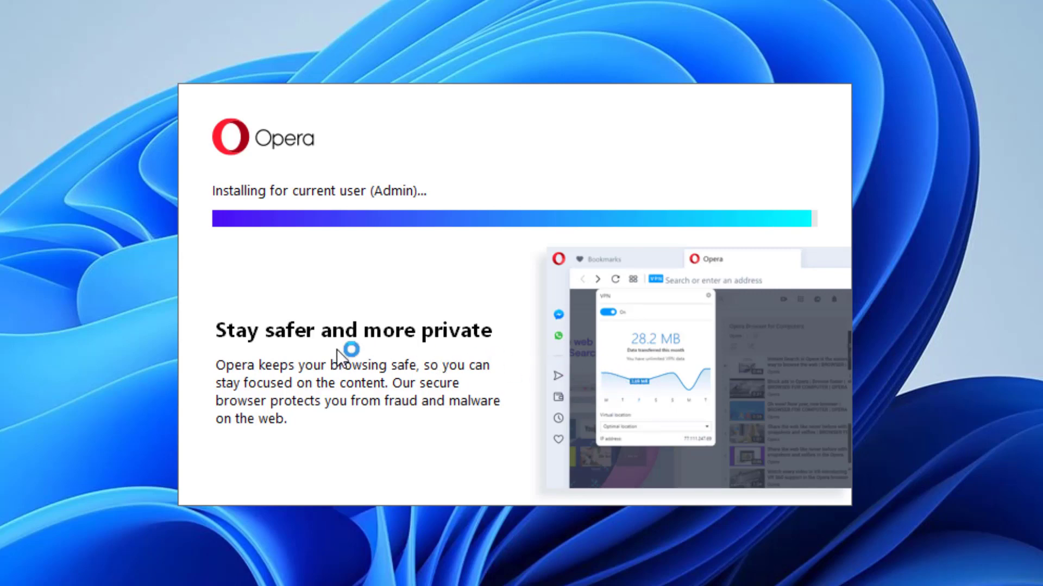
mouse_move(116, 362)
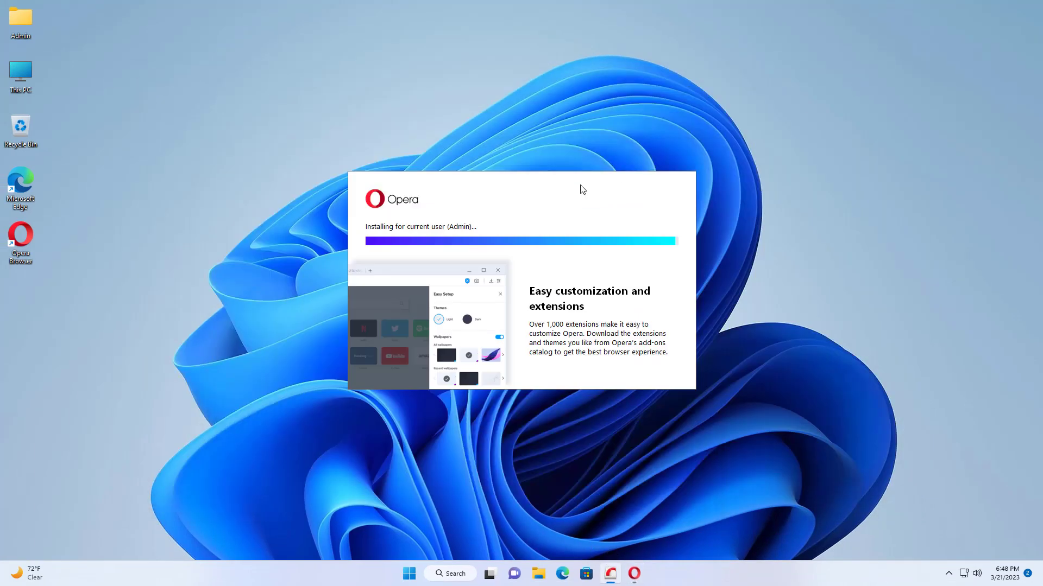
mouse_move(567, 339)
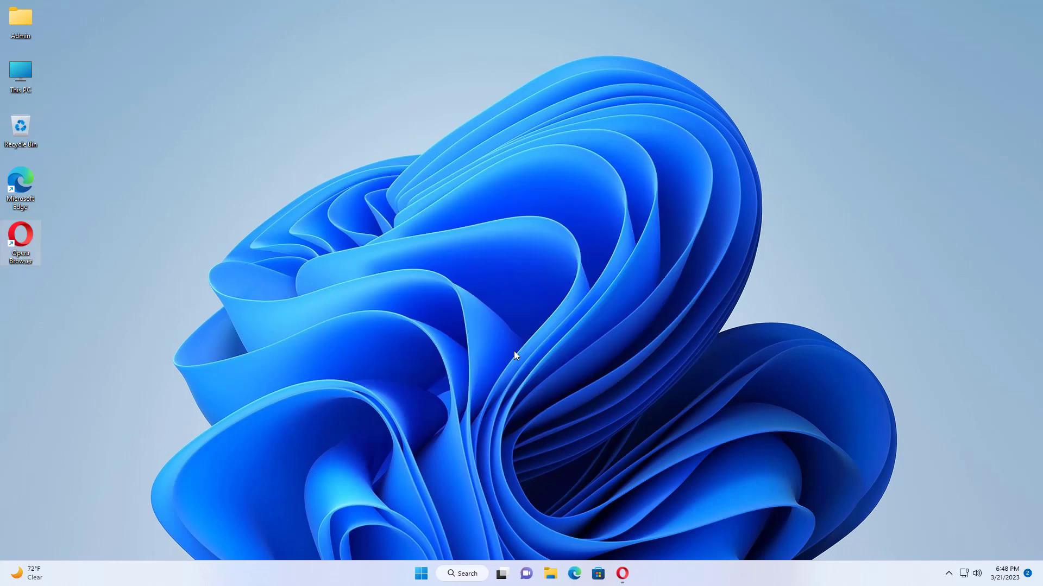
mouse_move(573, 221)
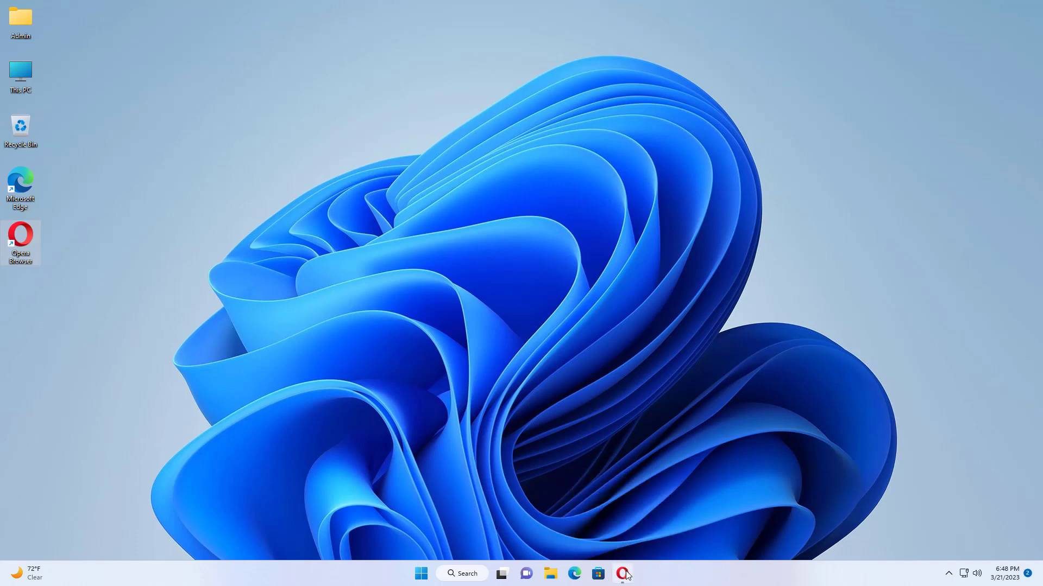
Step: Launch the newly installed Opera from the taskbar to its Speed Dial page
left_click(618, 574)
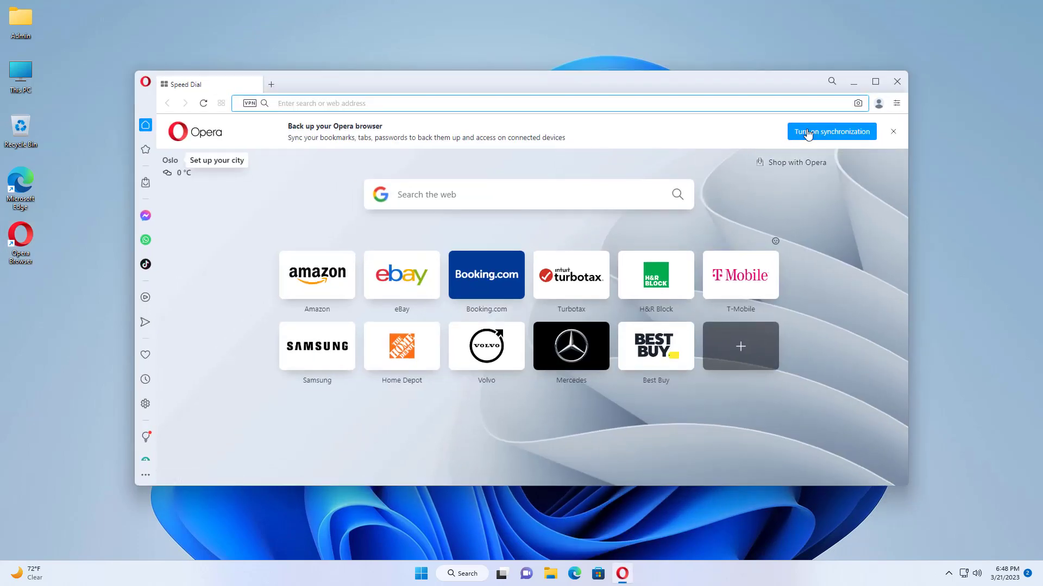
Step: Close the Opera window and bring up the Start menu's pinned apps
left_click(875, 81)
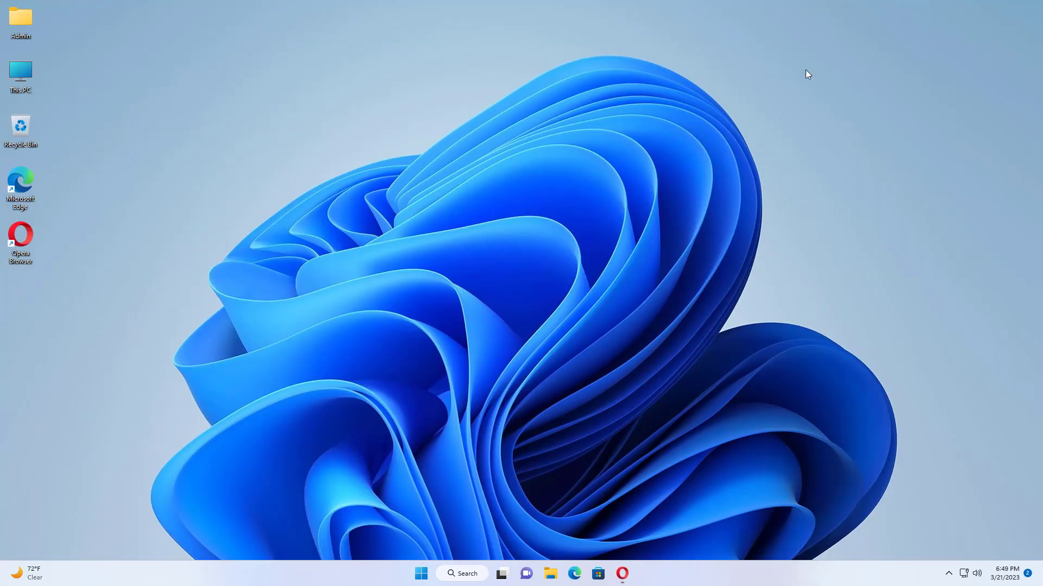
mouse_move(400, 357)
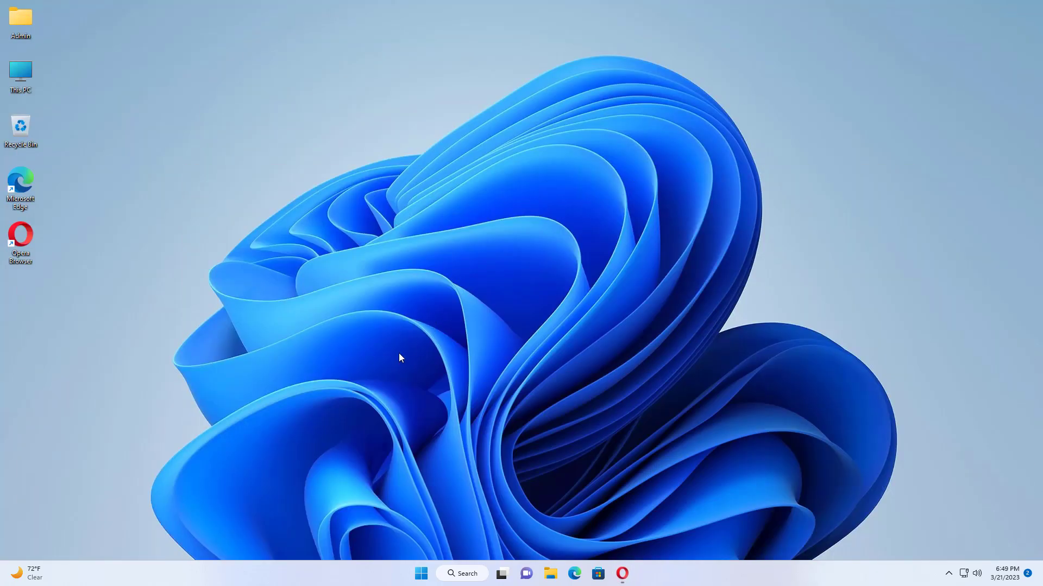
mouse_move(445, 566)
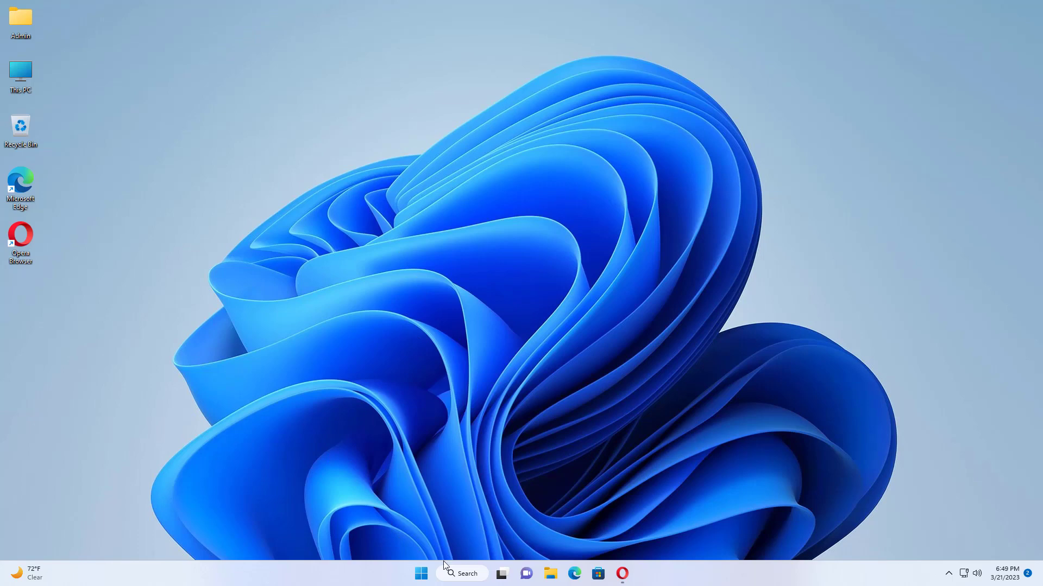
mouse_move(534, 562)
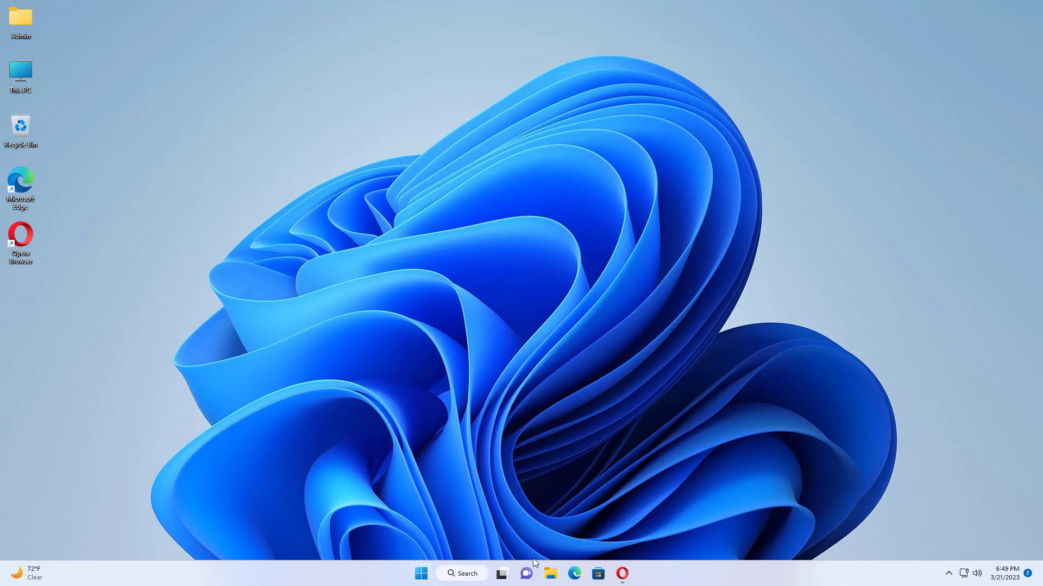
left_click(420, 574)
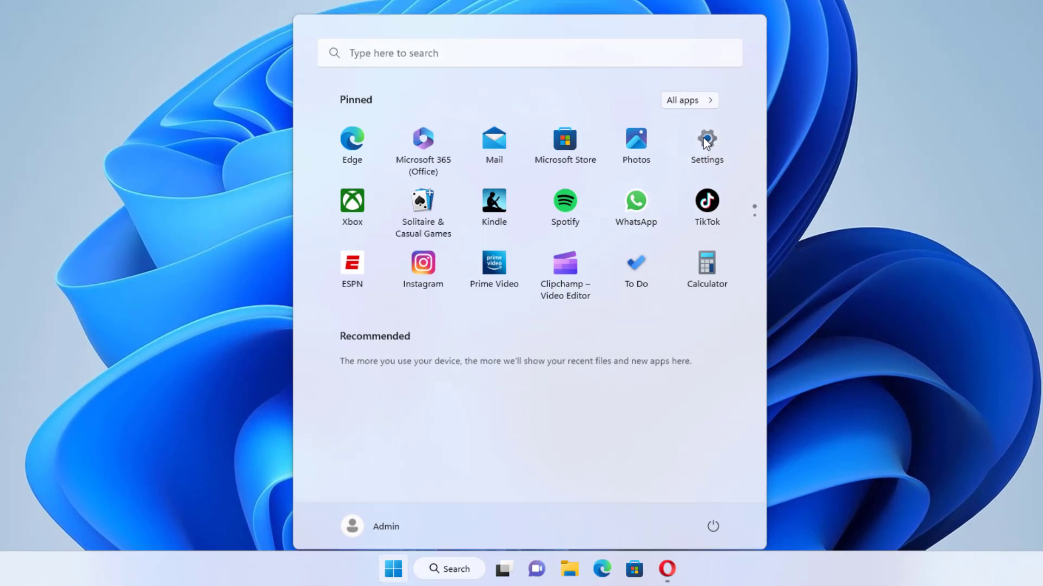
Step: Launch Windows Settings and navigate to Apps > Default apps
left_click(706, 138)
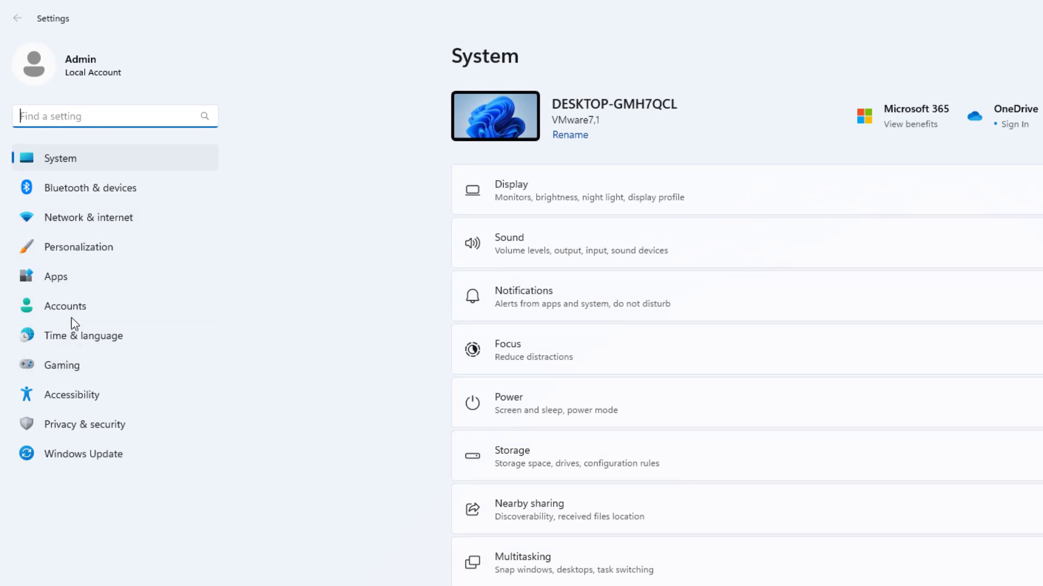
left_click(56, 276)
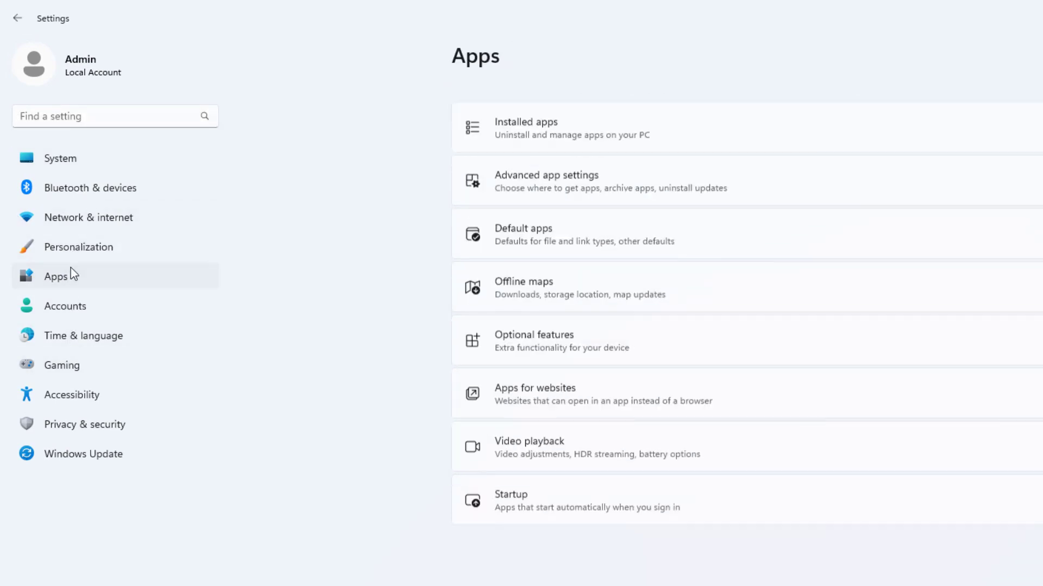
left_click(524, 234)
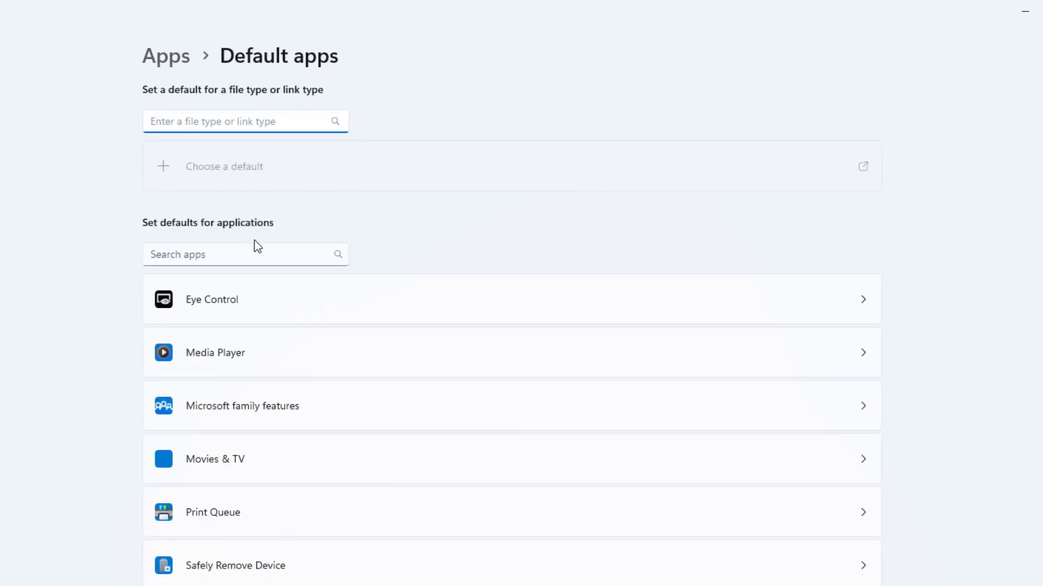
Step: Locate Opera Stable in the app list and set it as the default browser
scroll("down", 3)
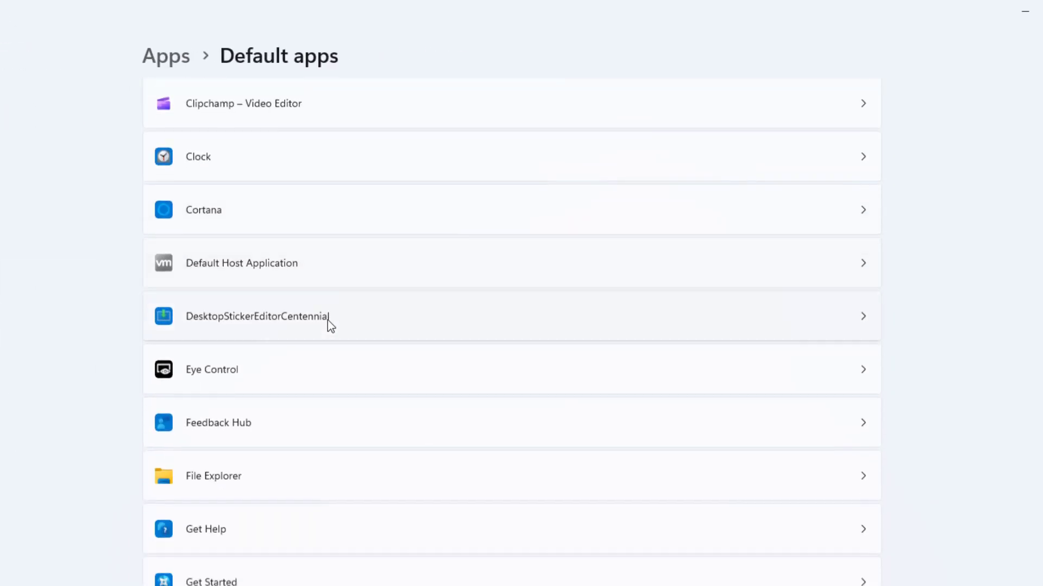
scroll("down", 3)
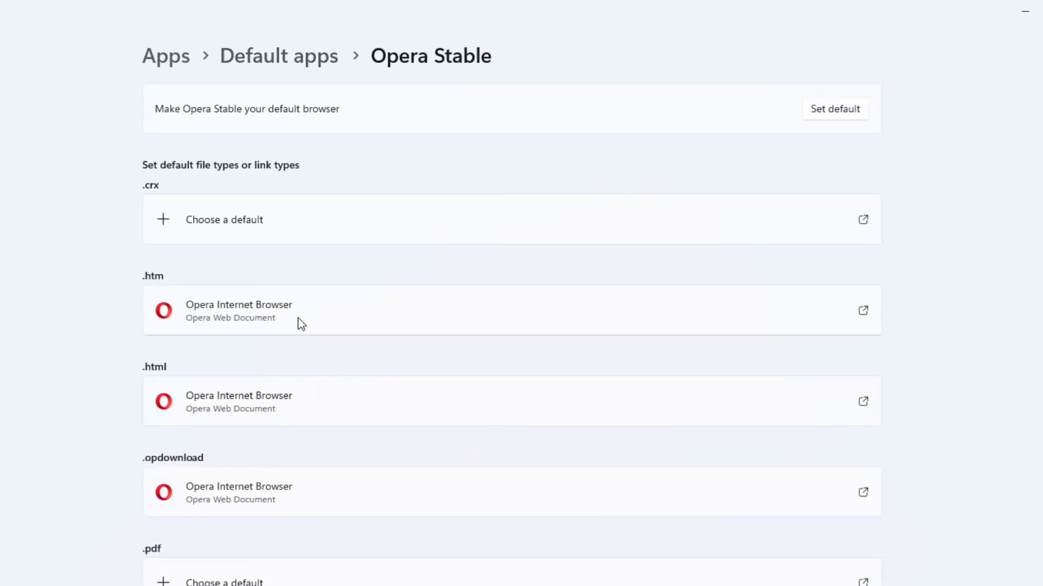
scroll("down", 3)
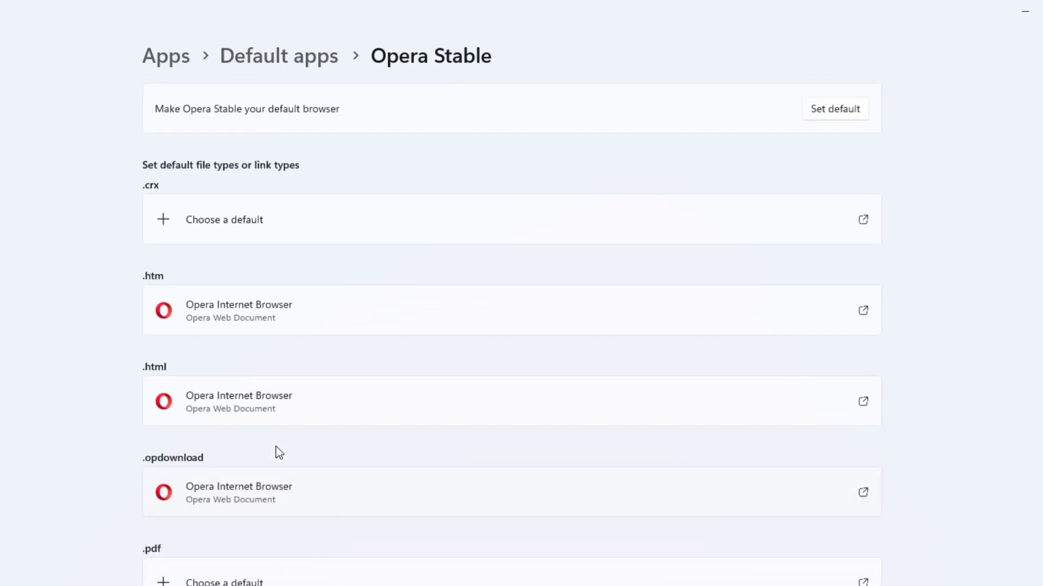
mouse_move(222, 462)
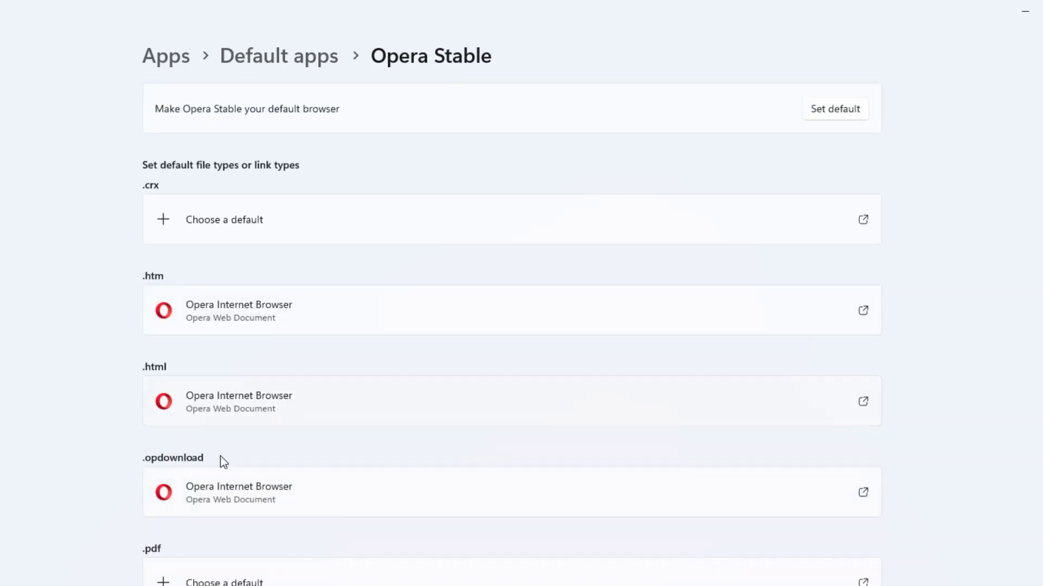
mouse_move(241, 319)
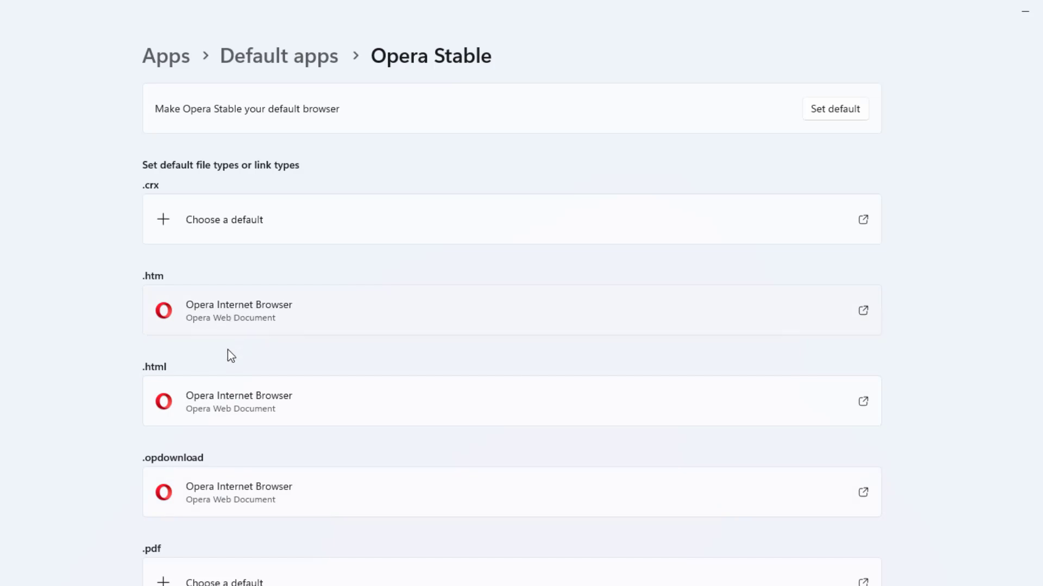
scroll("down", 3)
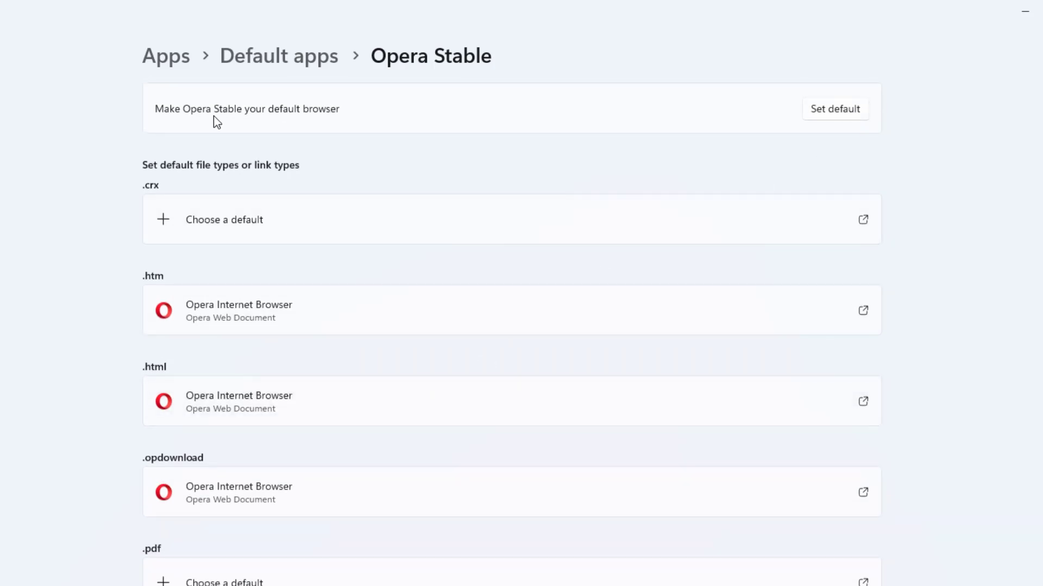
left_click(835, 109)
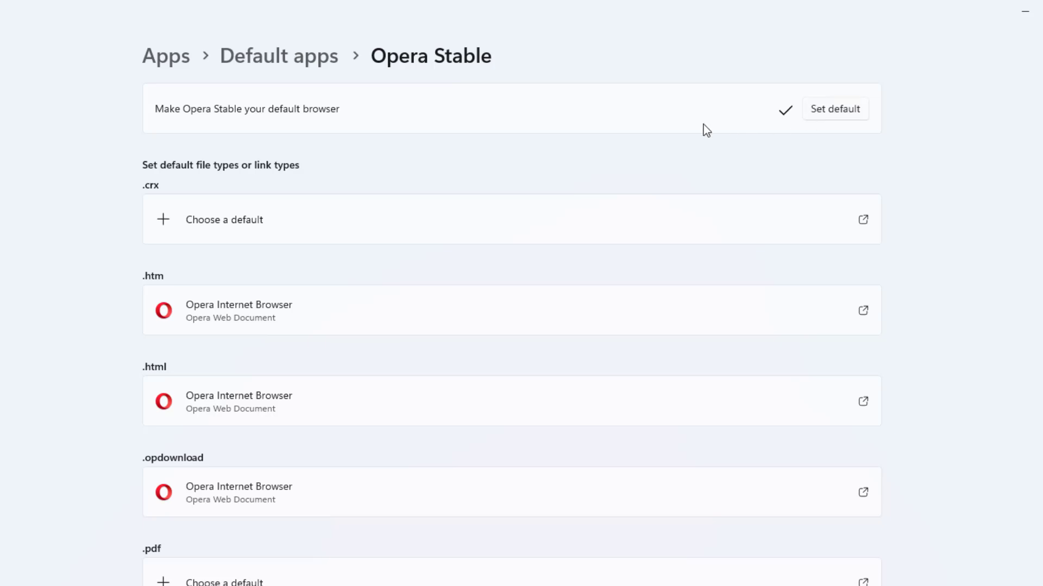
mouse_move(160, 515)
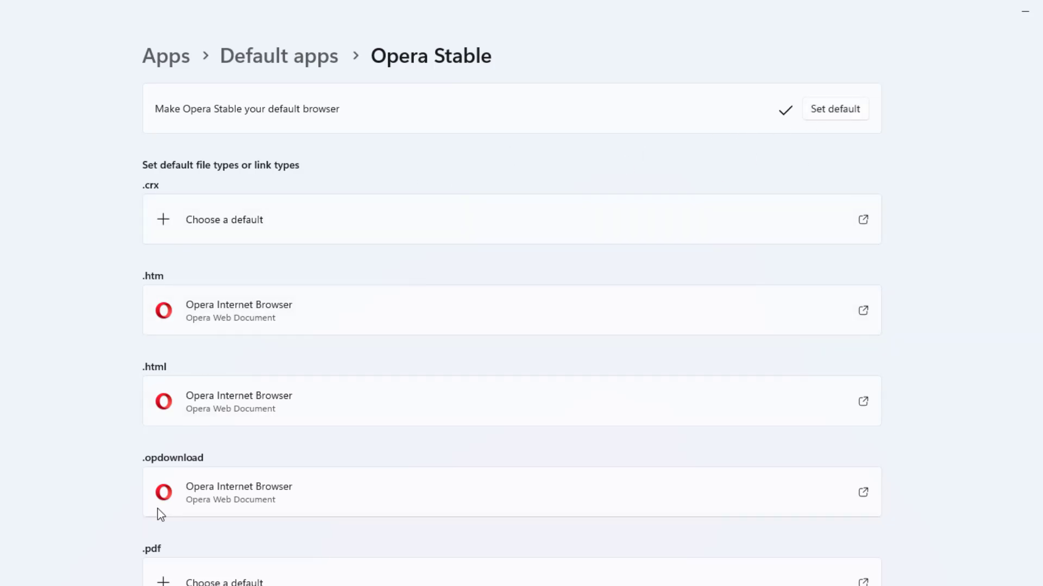